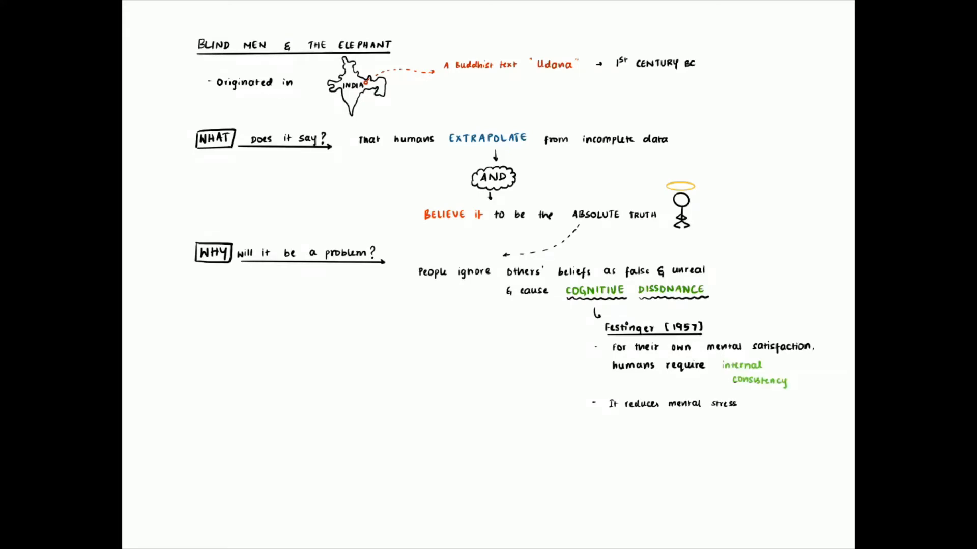
- Extend the Festinger bullet with '& psychological' after 'It reduces mental stress'
text(& psychologica)
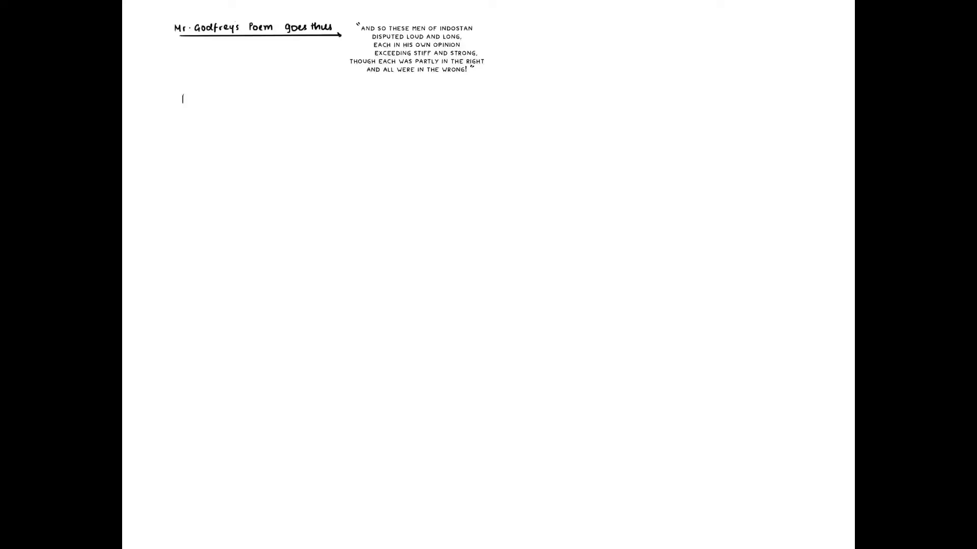
- Begin the sentence 'The story itself, ironically…' below the Godfrey poem quote
text(The story itself, ironically → has been understood in similar yet different ways by different people)
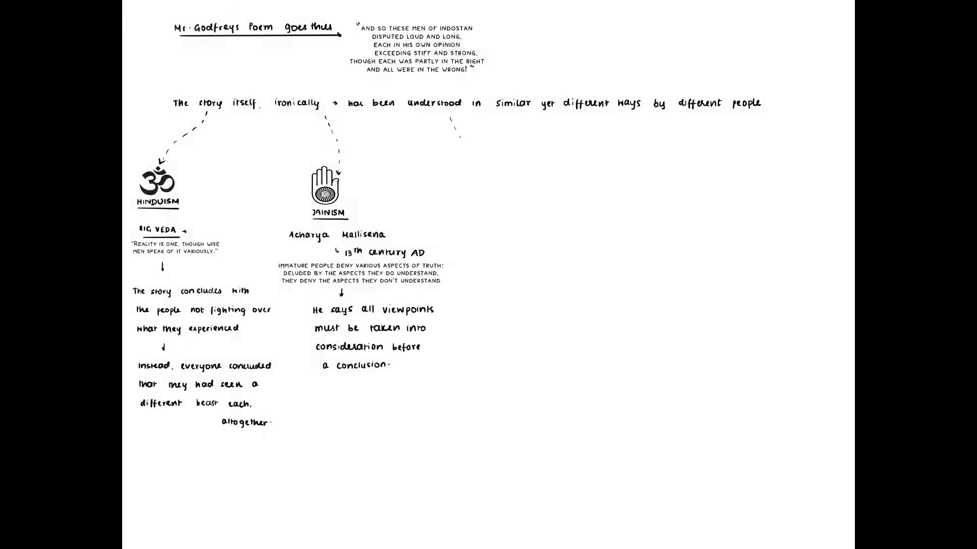
- Write the Buddhism note on scholars blinded by their viewpoint and begin 'men often fail to understand…'
click(495, 201)
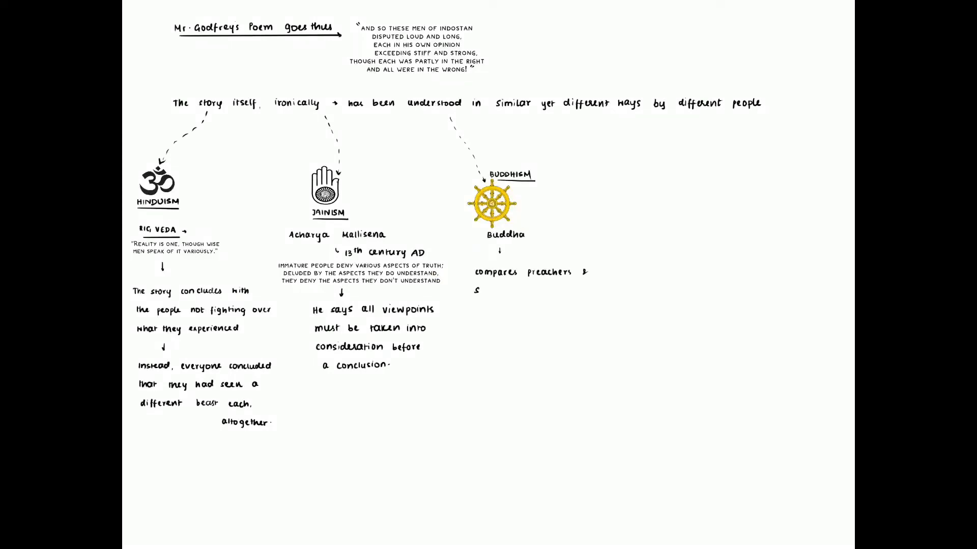
text(scholars blinded by their viewpoint to the blind men in the story)
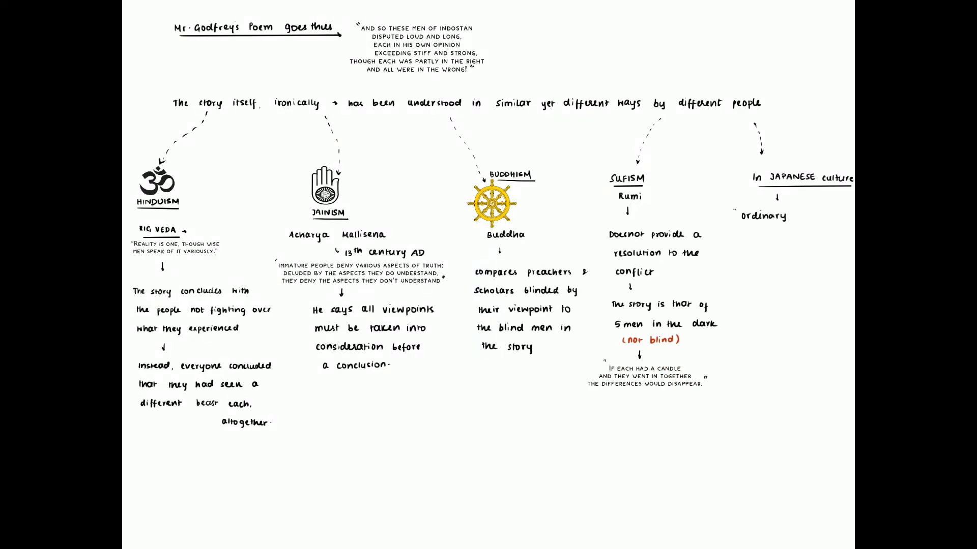
text(men often fail to understand gre)
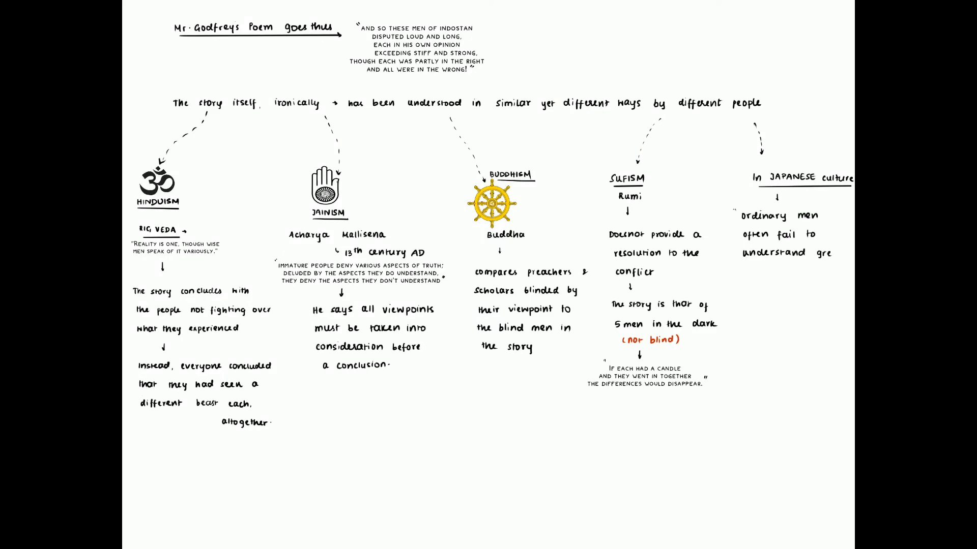